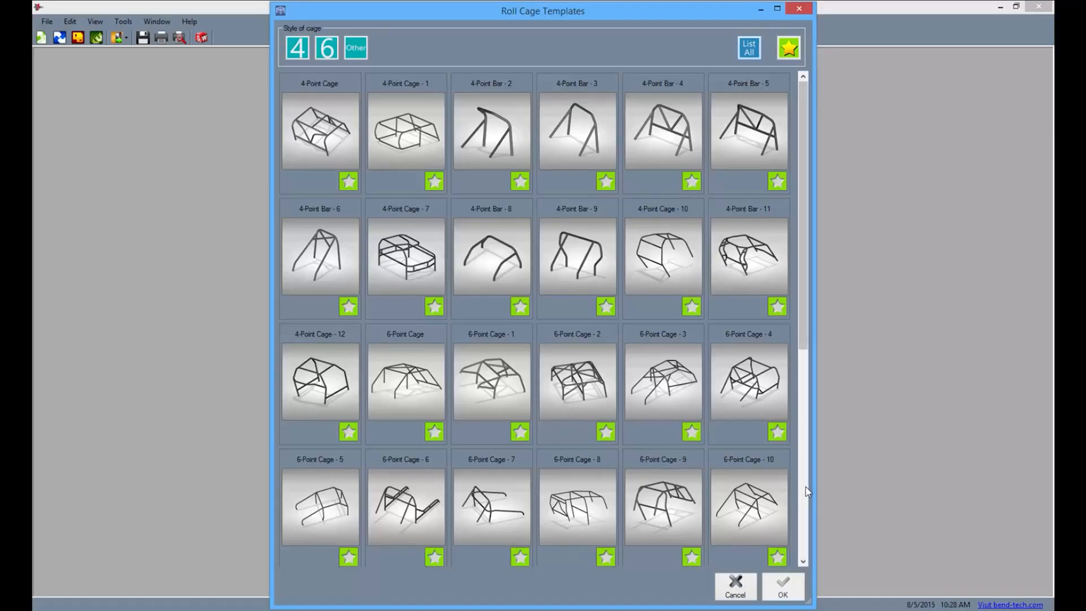
# - Choose the 10-Point Cage - 1 template from the Roll Cage Templates list
pyautogui.scroll(-3)
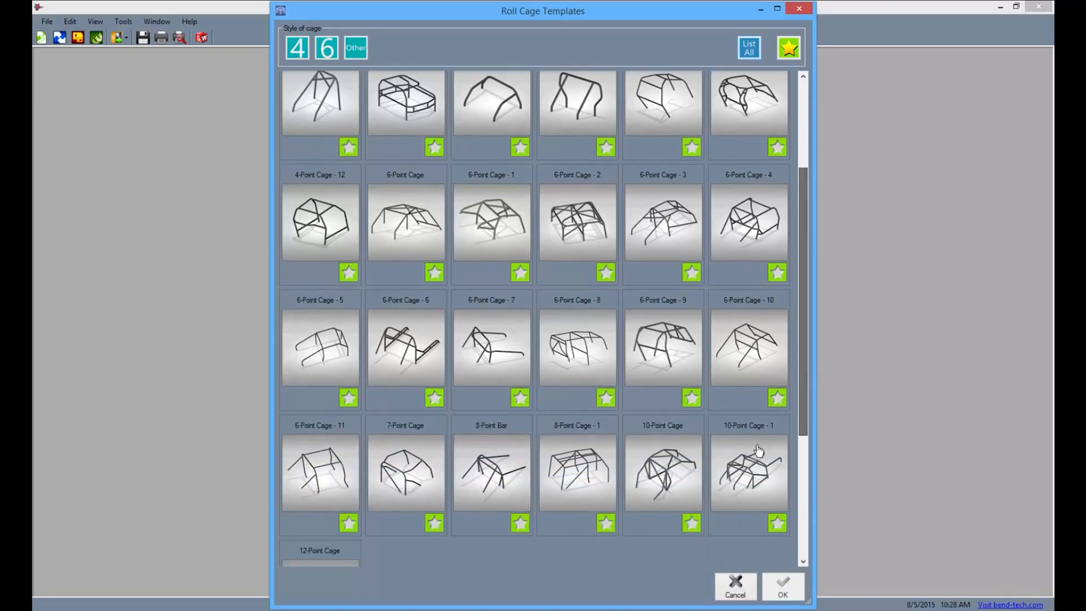
pyautogui.click(734, 587)
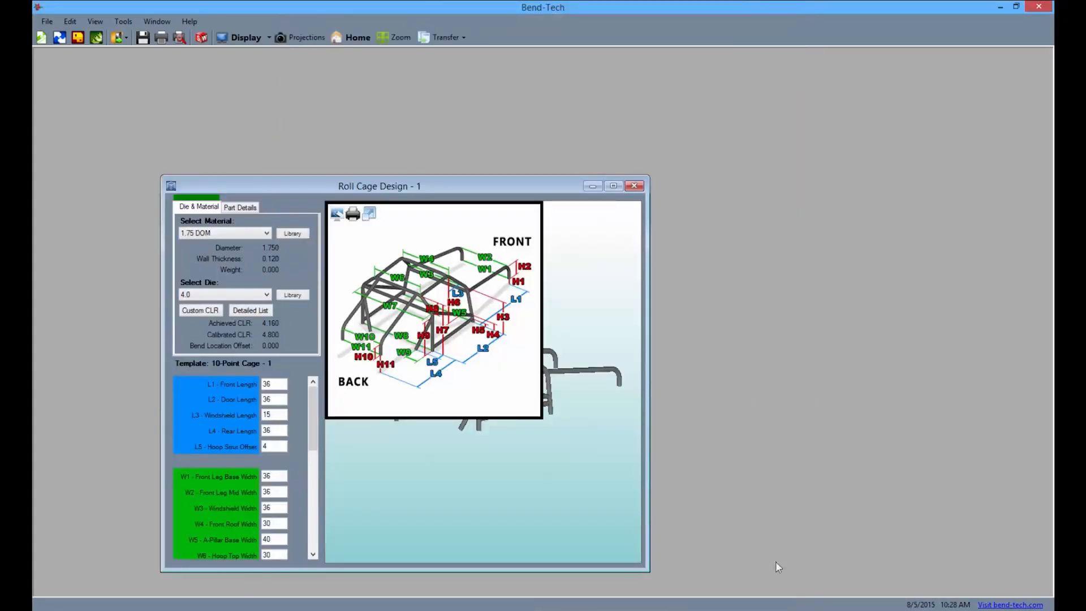
# - Maximize the design window and set L1 Front Length 30, L2 Door Length 26
pyautogui.click(612, 185)
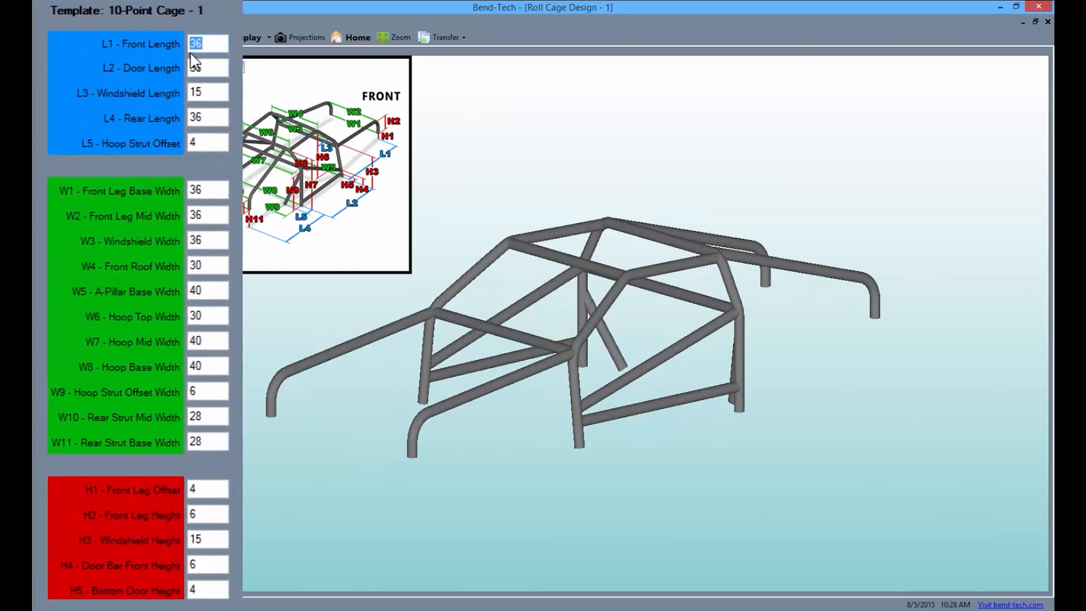
pyautogui.write('30')
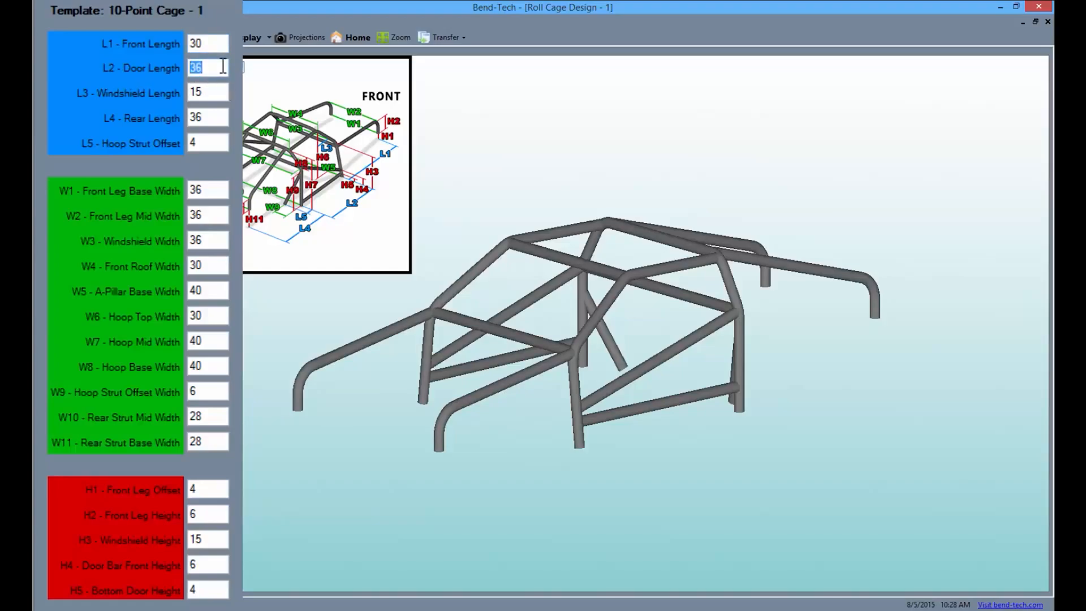
pyautogui.write('26')
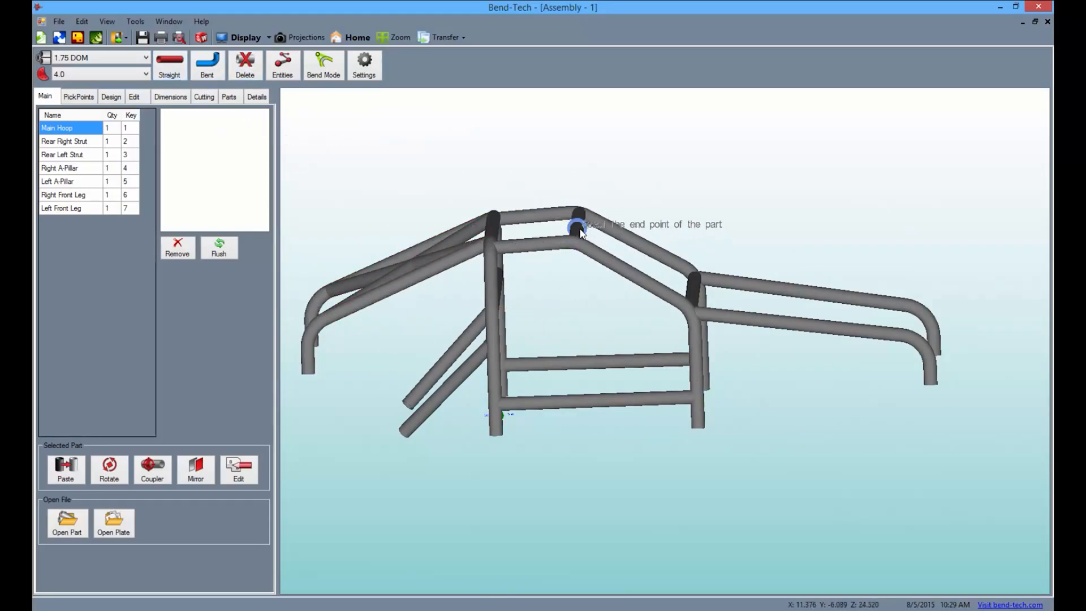
# - Draw a straight diagonal brace tube from the hoop leg down to the door bar
pyautogui.click(578, 227)
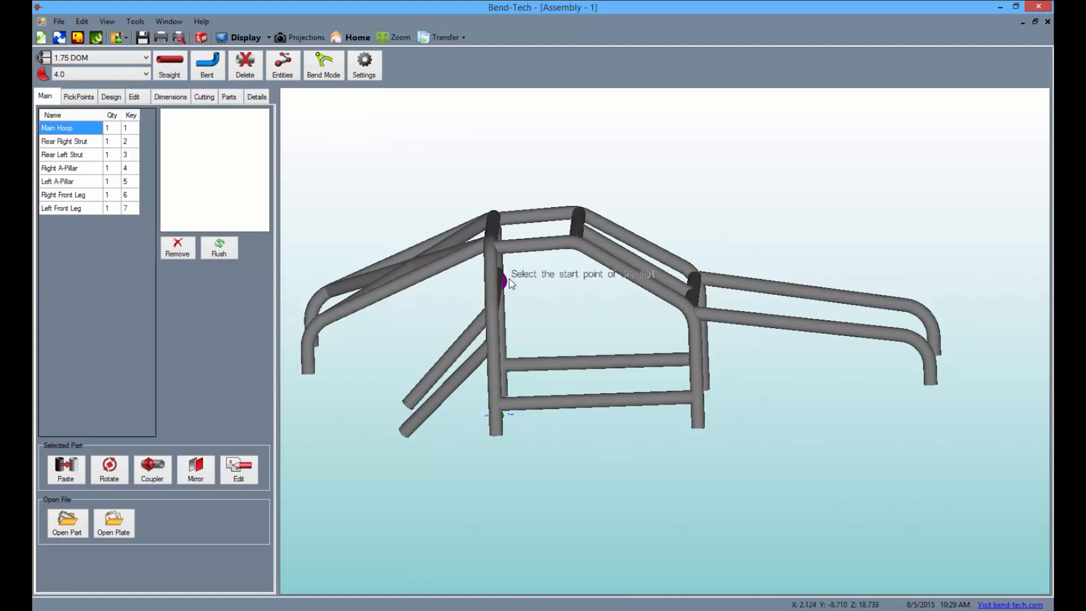
pyautogui.click(504, 280)
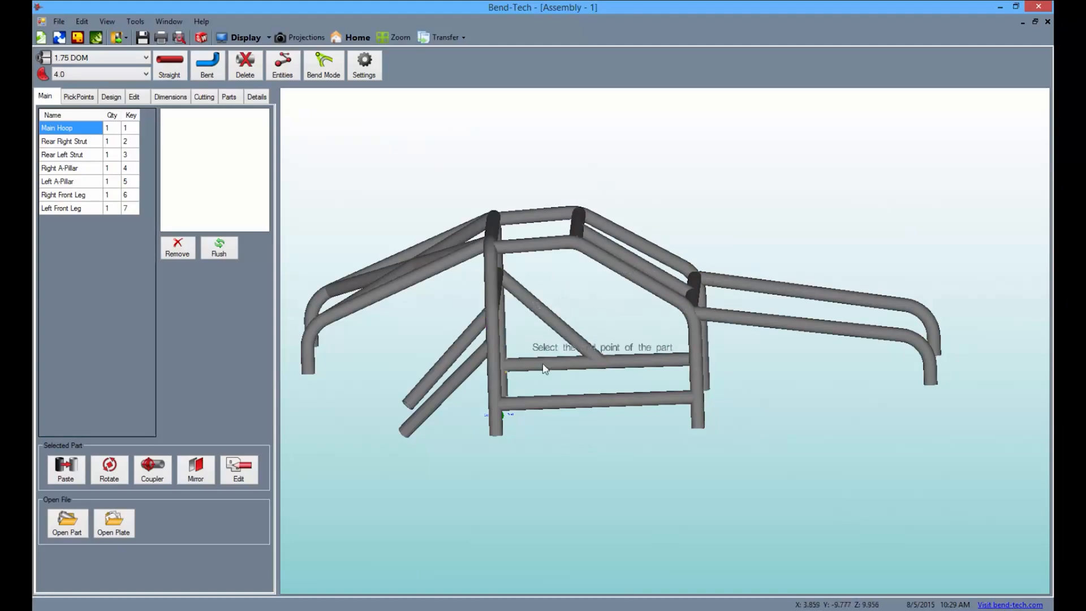
pyautogui.click(203, 97)
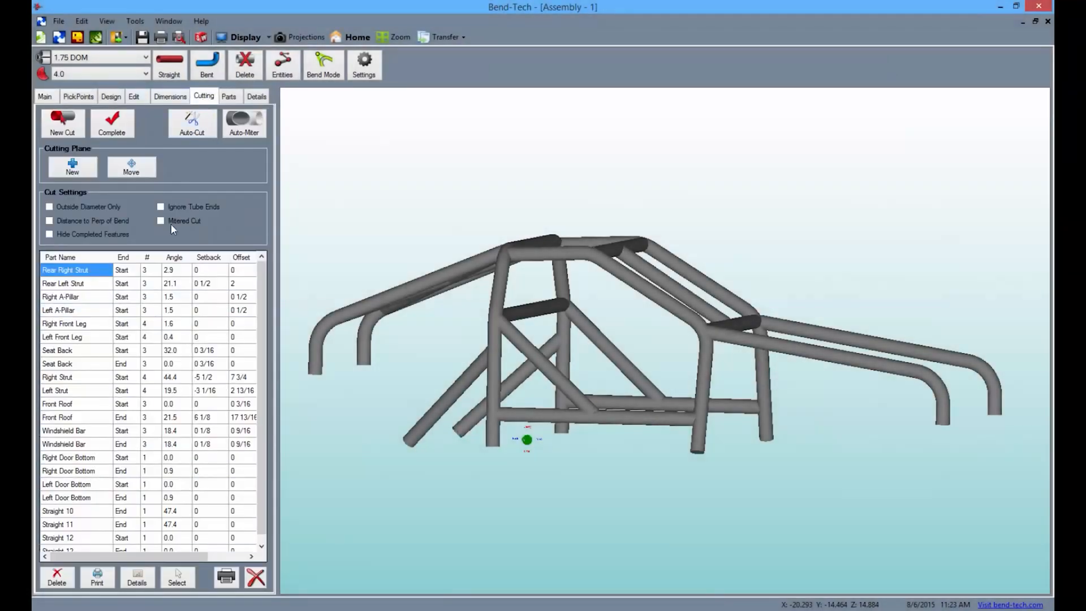
# - Select the Straight 10 End cut and show its 47.4-degree cutting profile detail
pyautogui.click(57, 511)
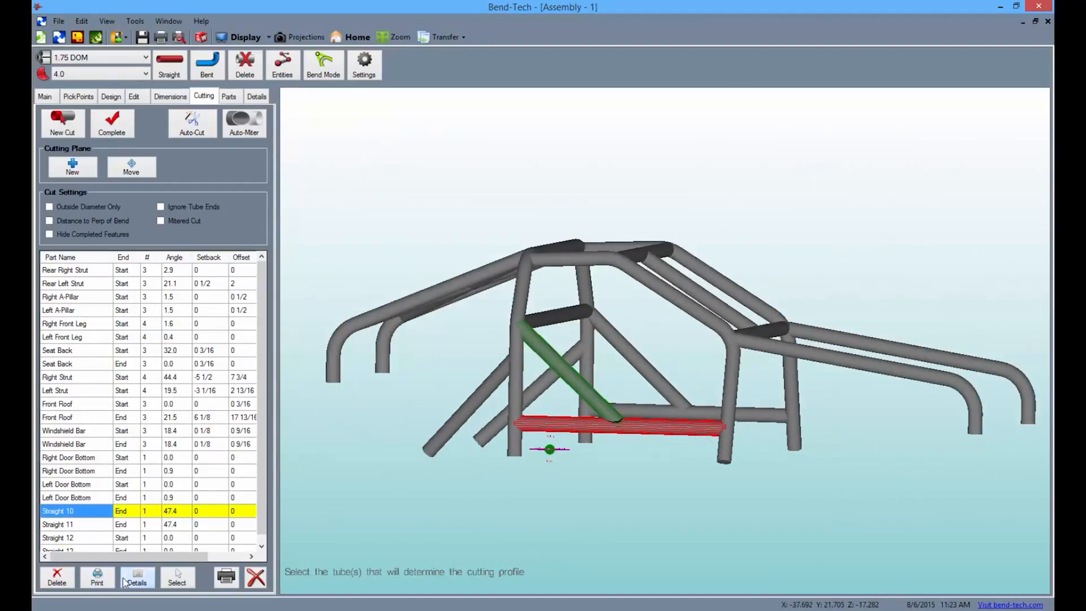
pyautogui.click(137, 578)
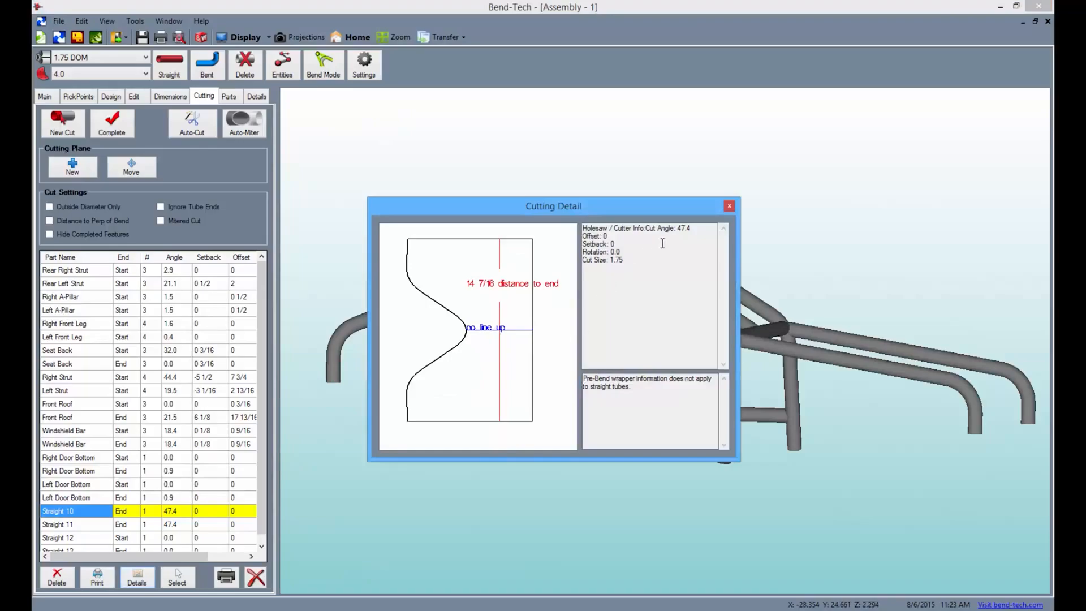
pyautogui.moveTo(639, 282)
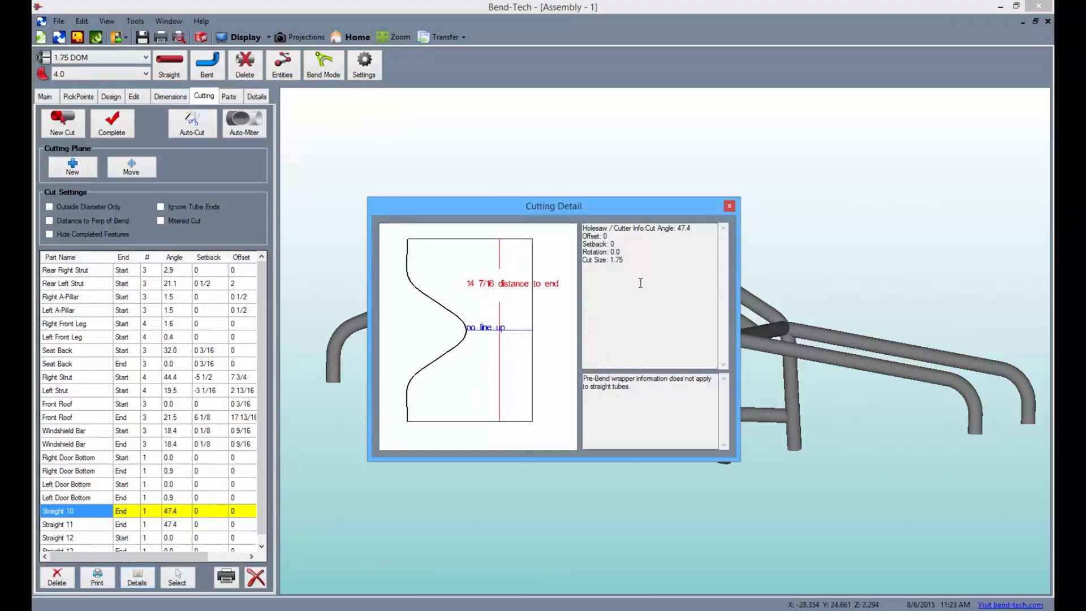